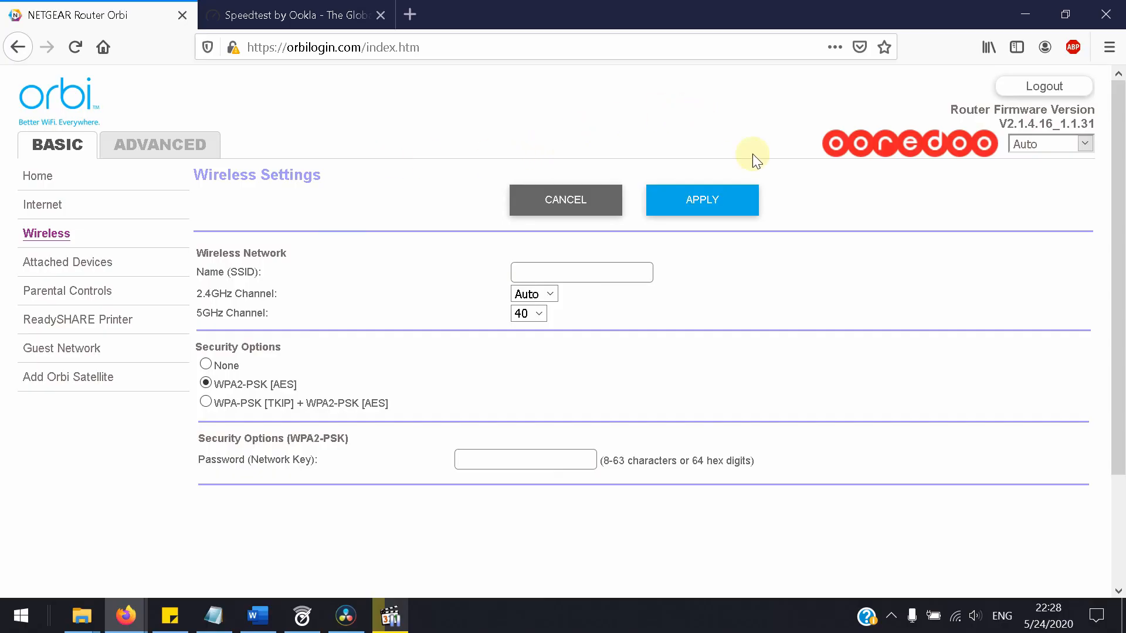
mouse_move(453, 368)
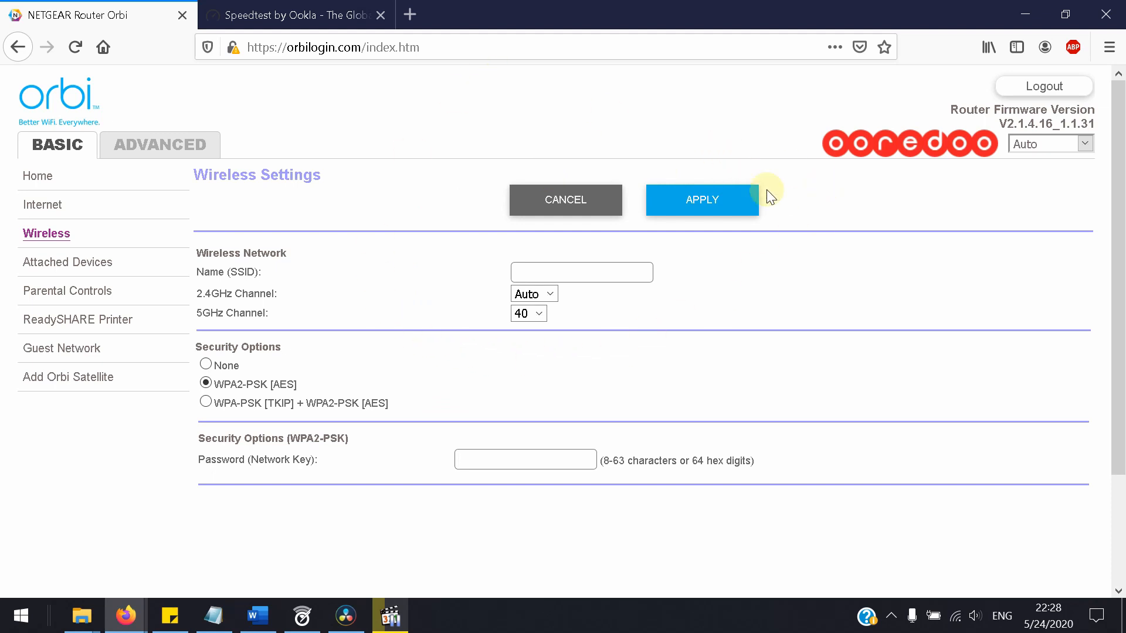
mouse_move(209, 327)
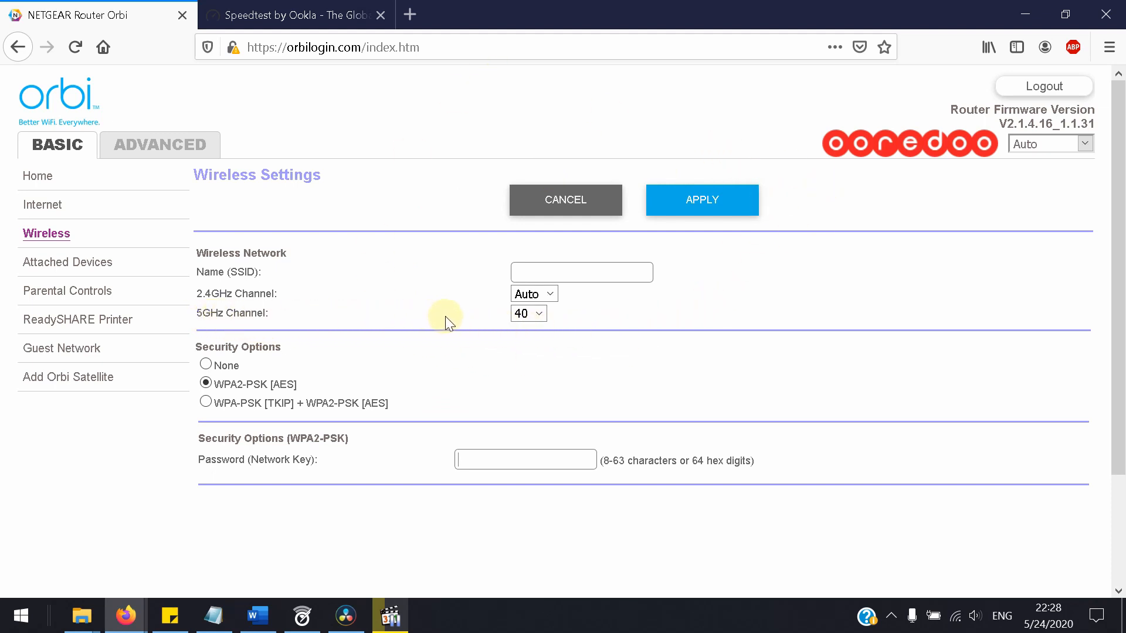
mouse_move(500, 324)
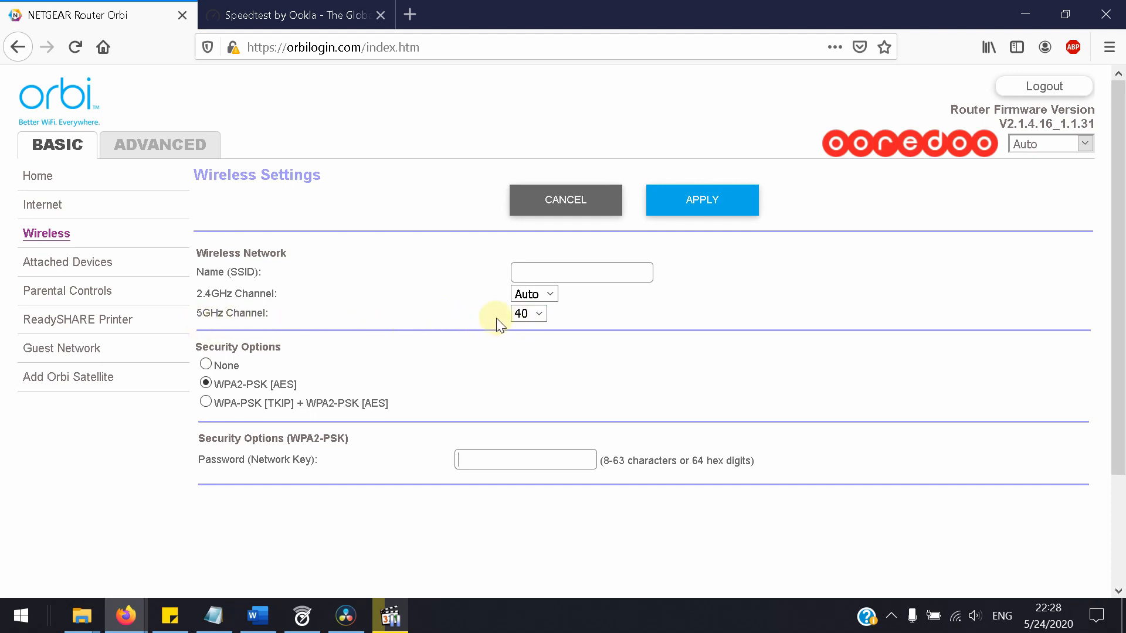
Run a Speedtest on channel 40, getting 8 ms ping, 21.17 down, 38.44 up.
left_click(295, 14)
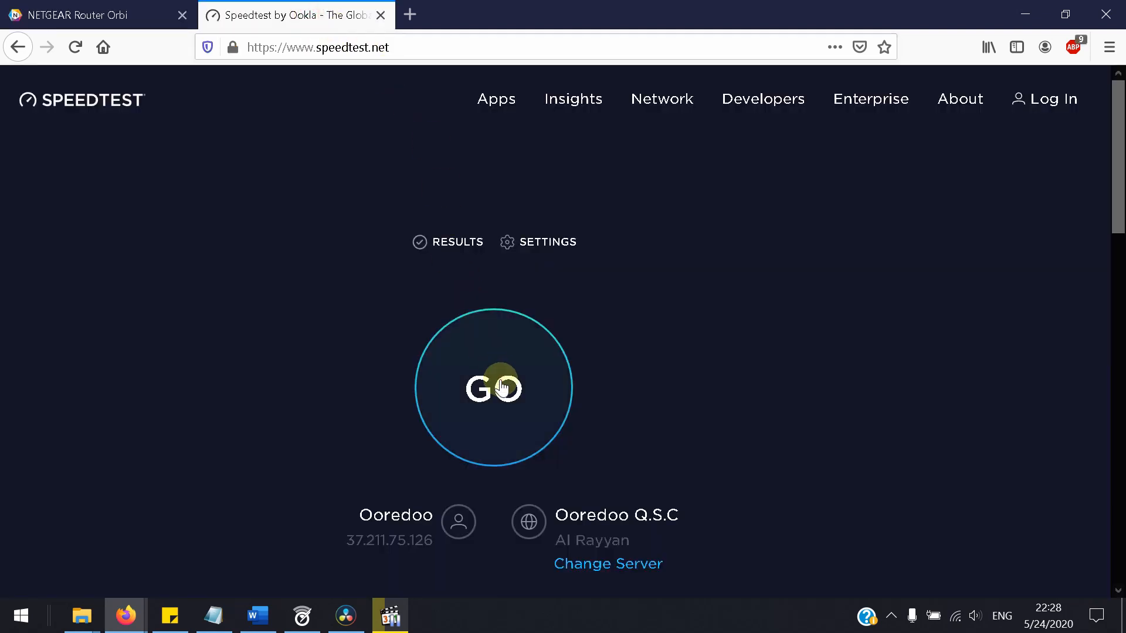
left_click(493, 388)
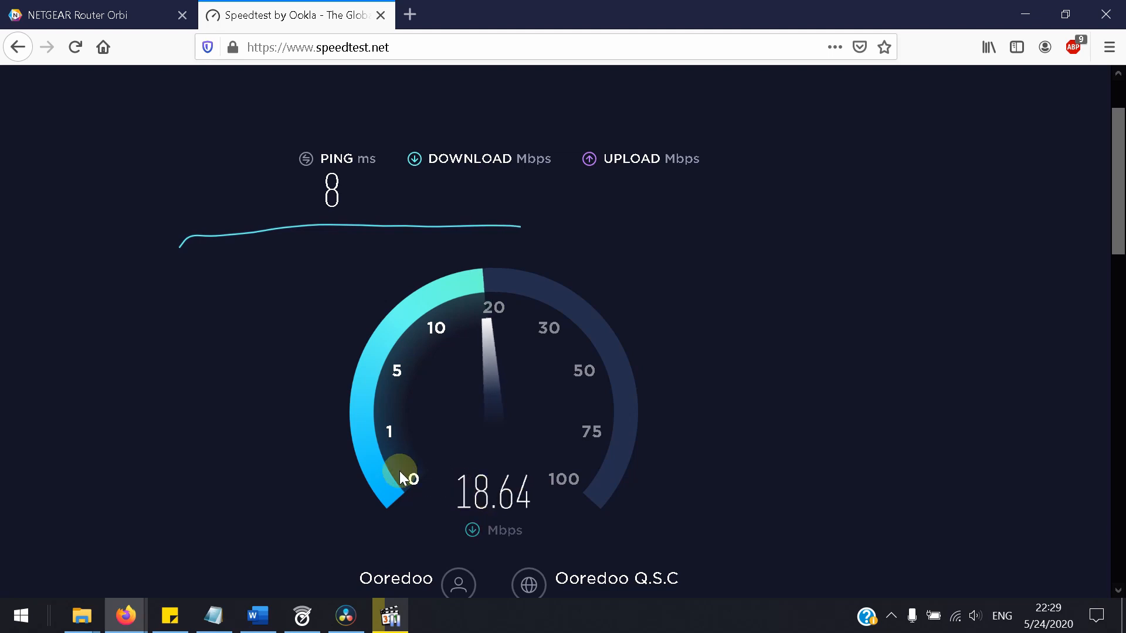
left_click(86, 14)
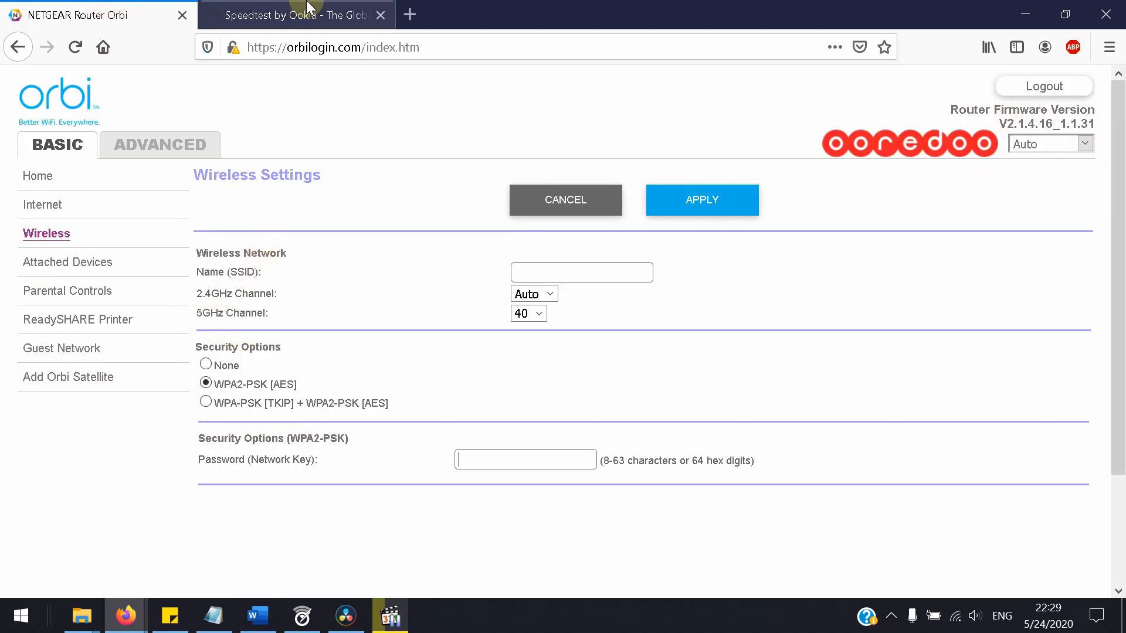
left_click(294, 14)
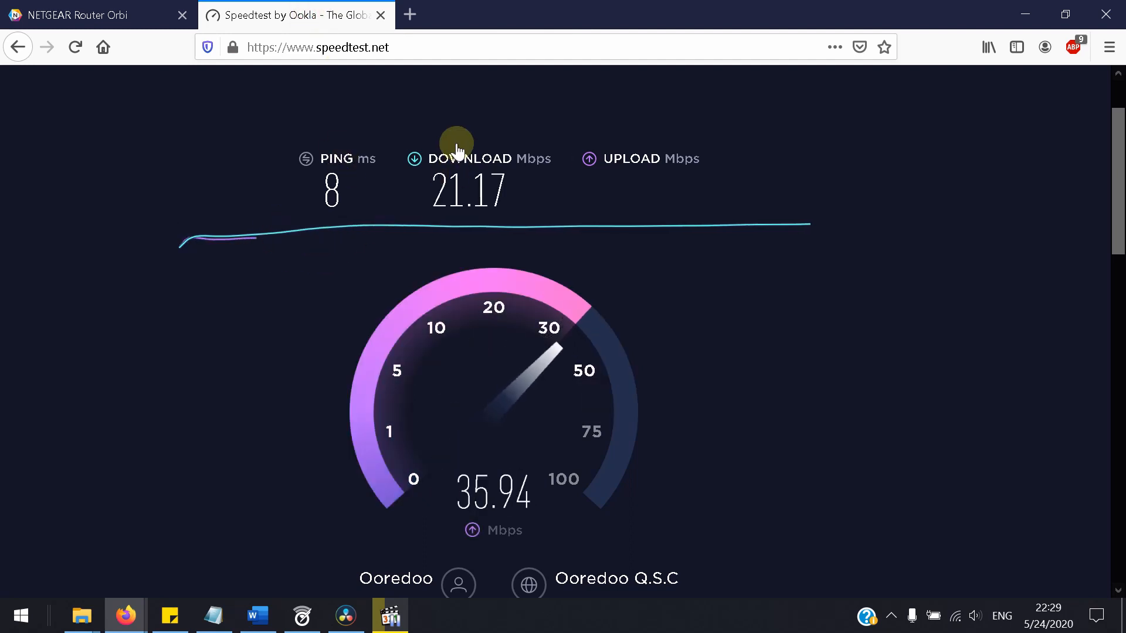
mouse_move(399, 256)
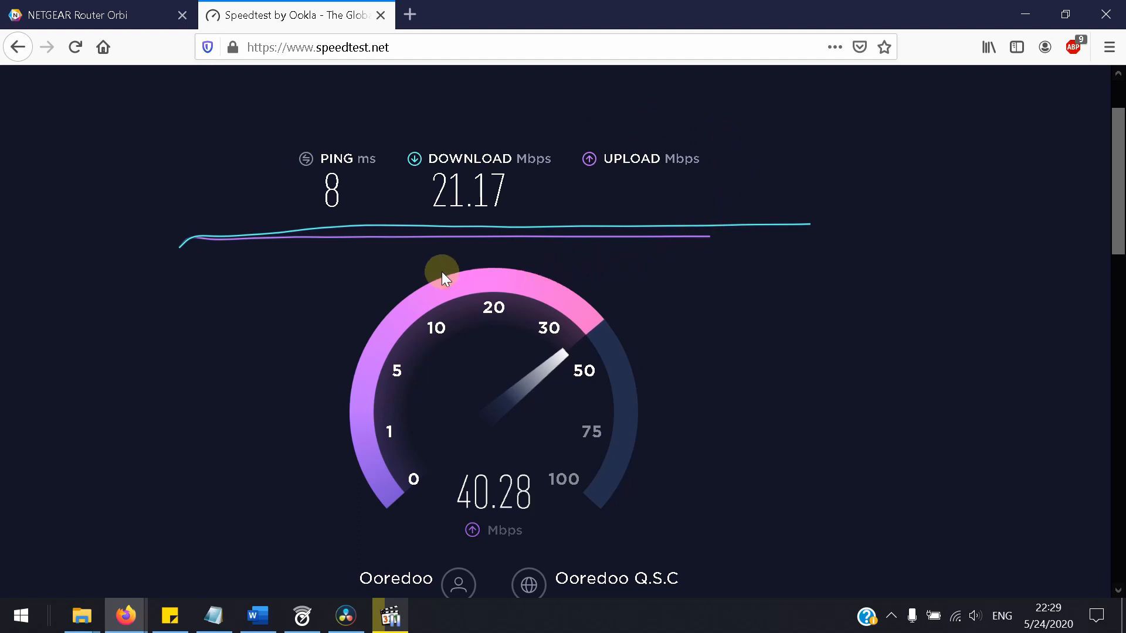
mouse_move(190, 66)
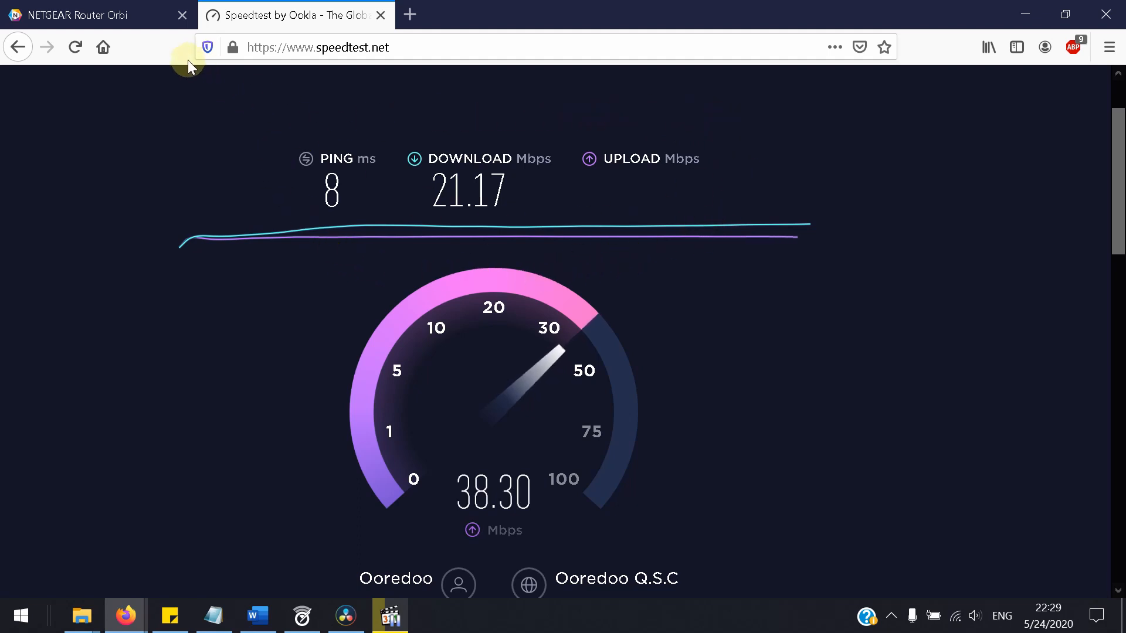
left_click(86, 14)
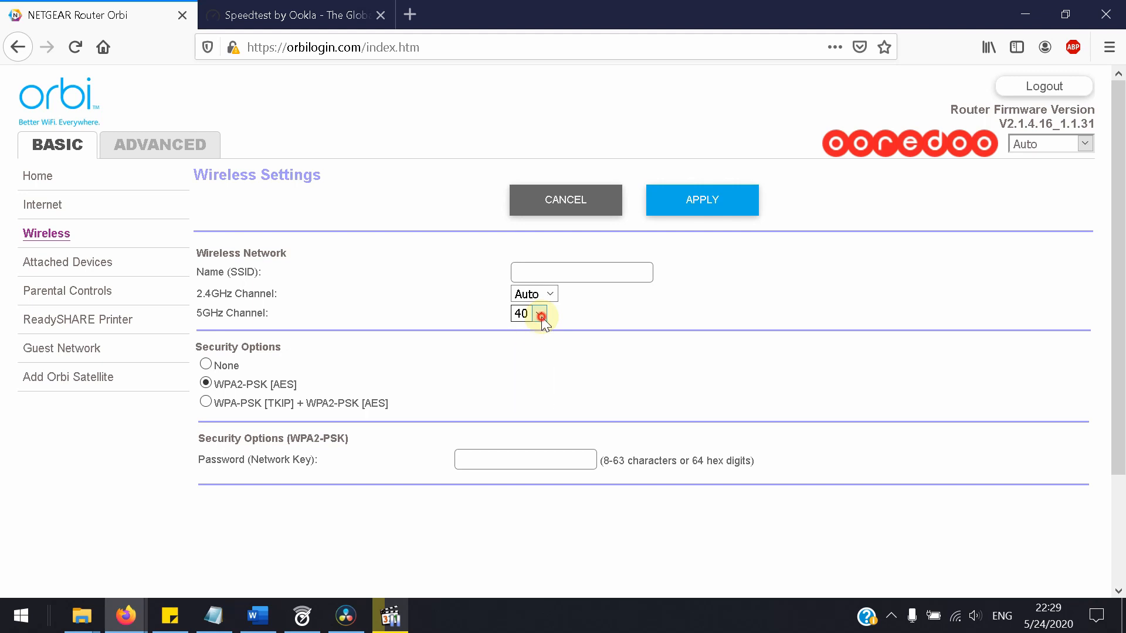
left_click(295, 14)
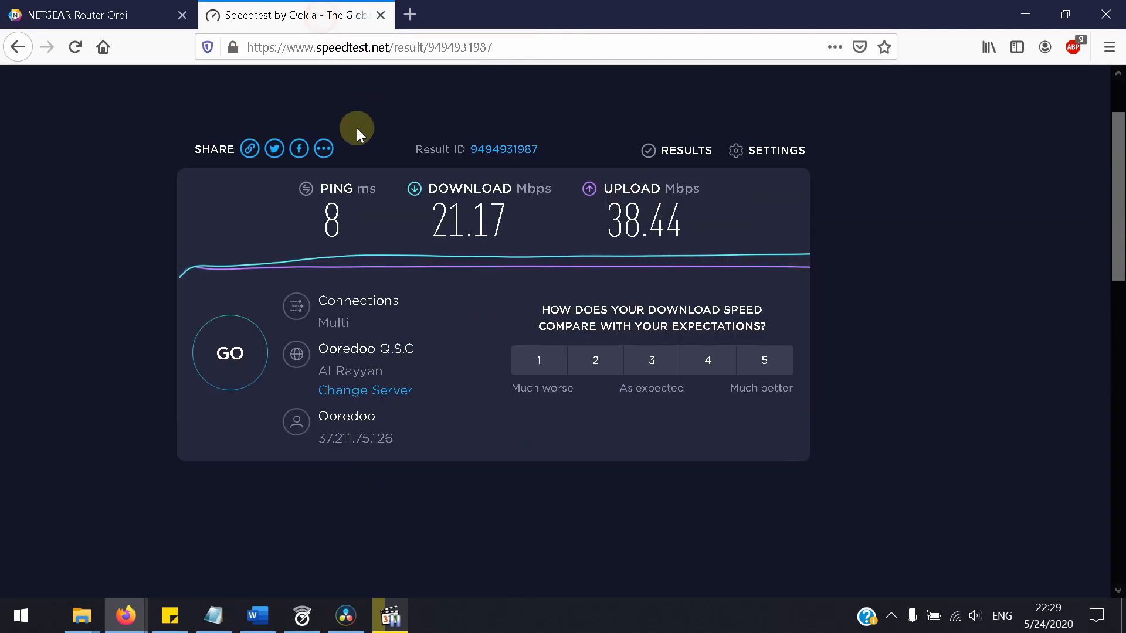
mouse_move(22, 223)
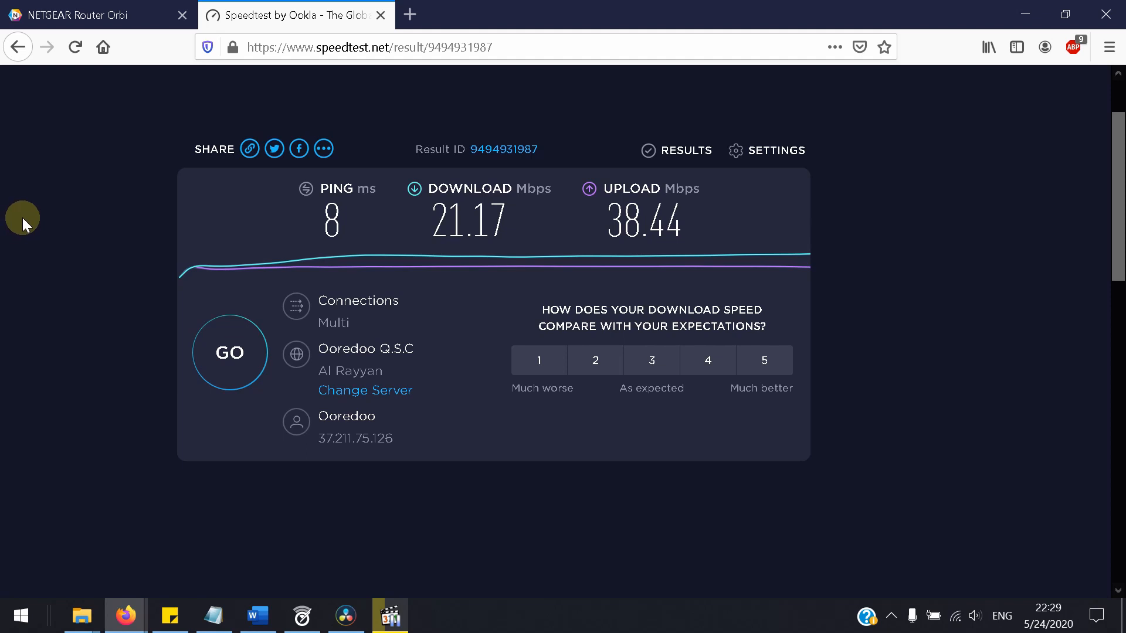
left_click(93, 14)
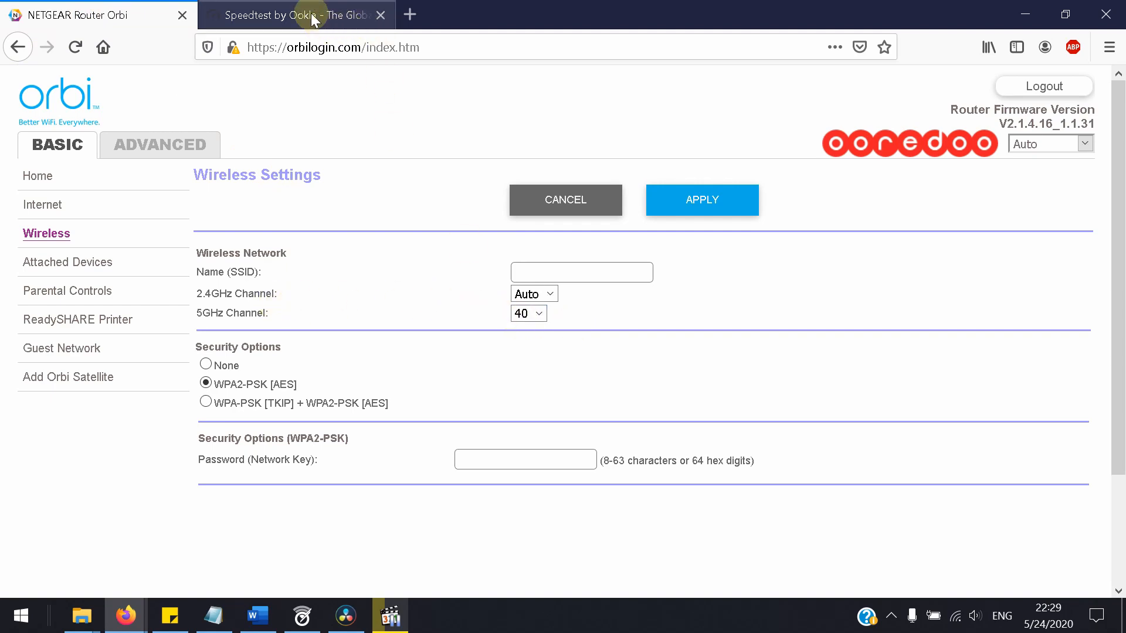
Change the Orbi 5GHz channel from 40 to 36.
left_click(294, 14)
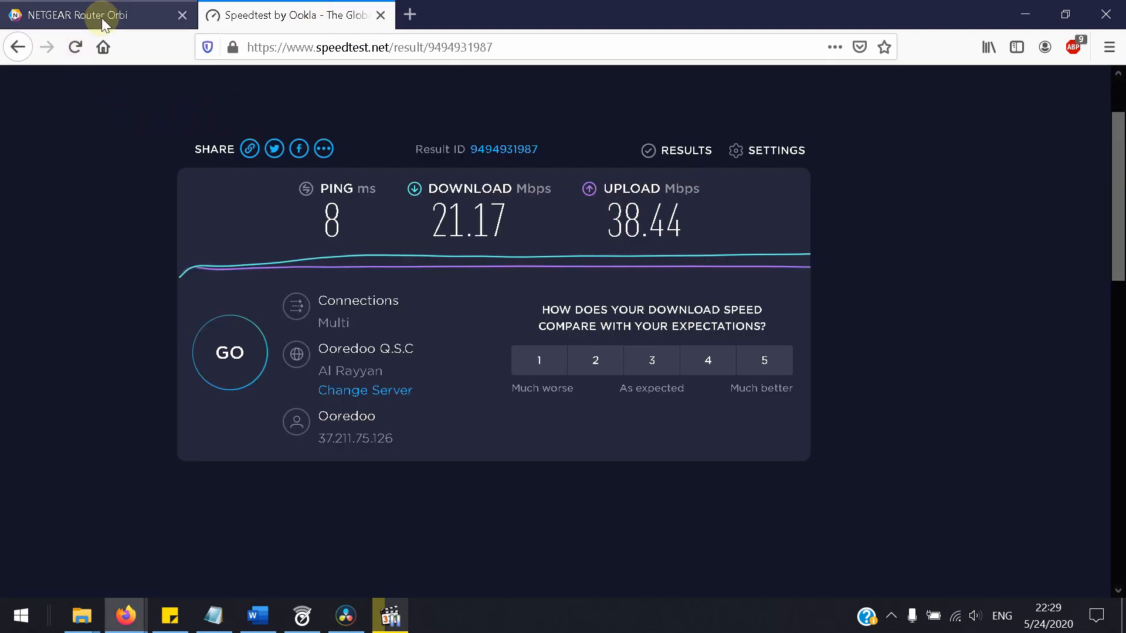
left_click(79, 14)
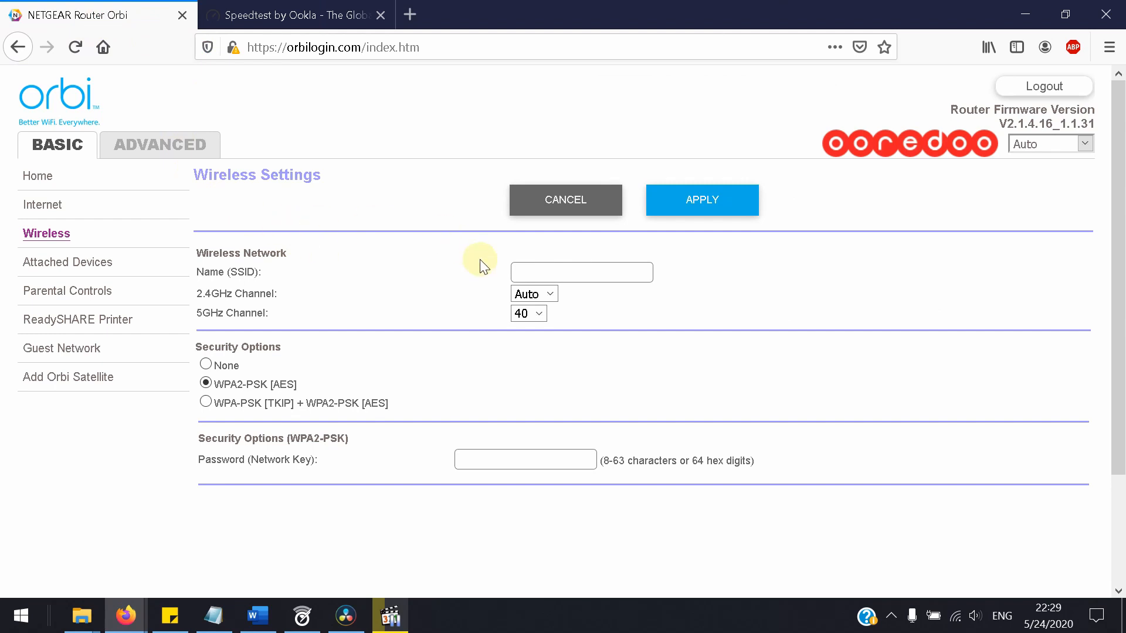
left_click(528, 313)
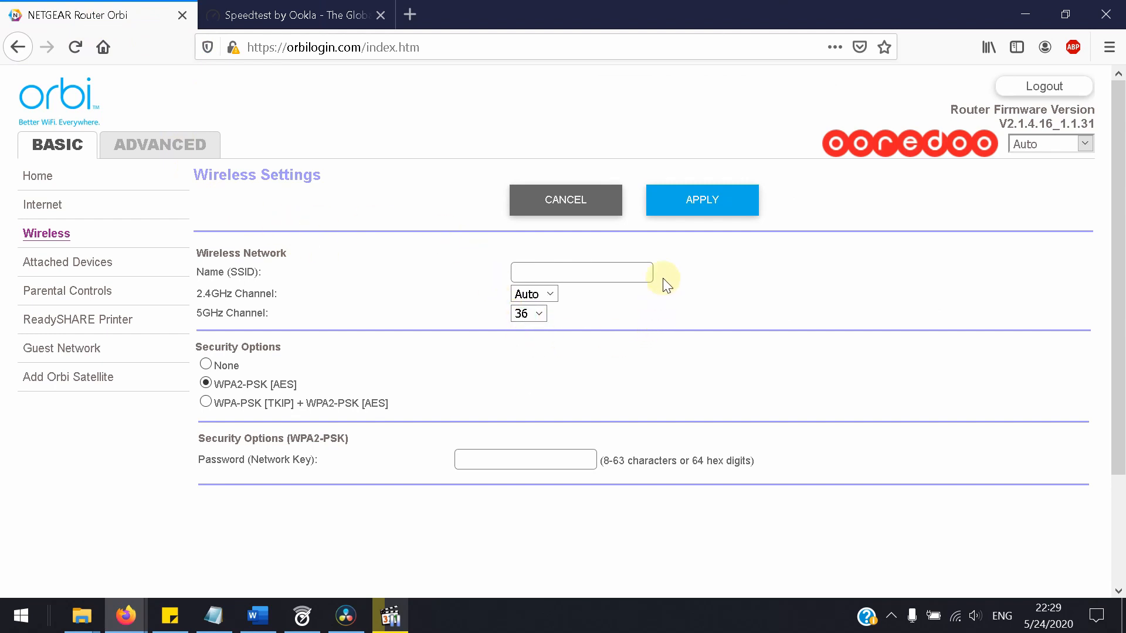
left_click(701, 199)
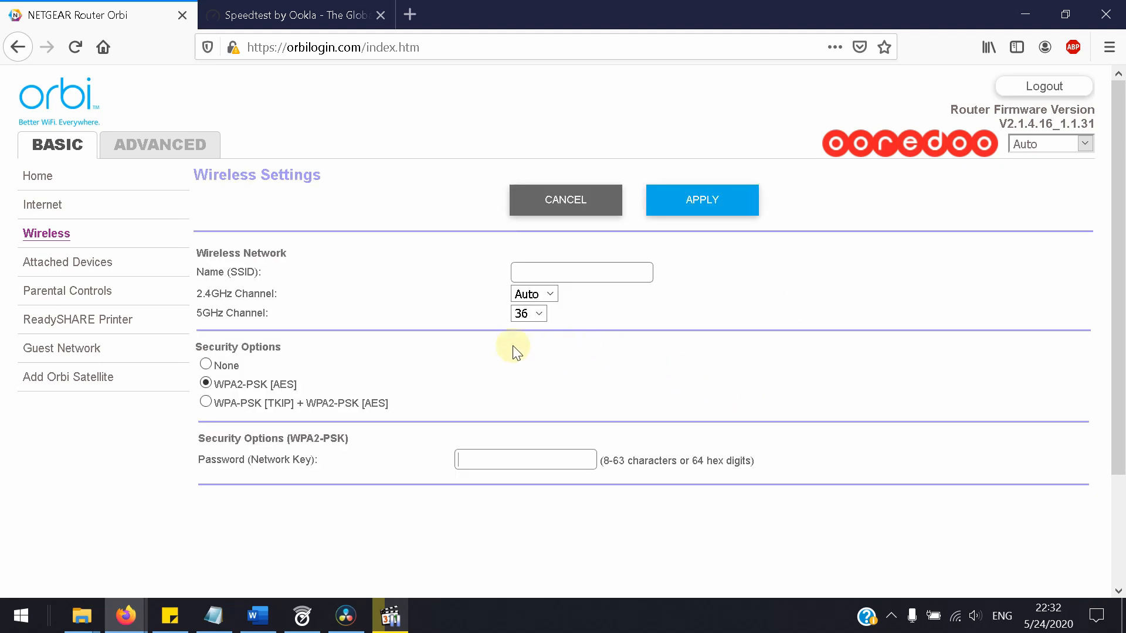
mouse_move(739, 290)
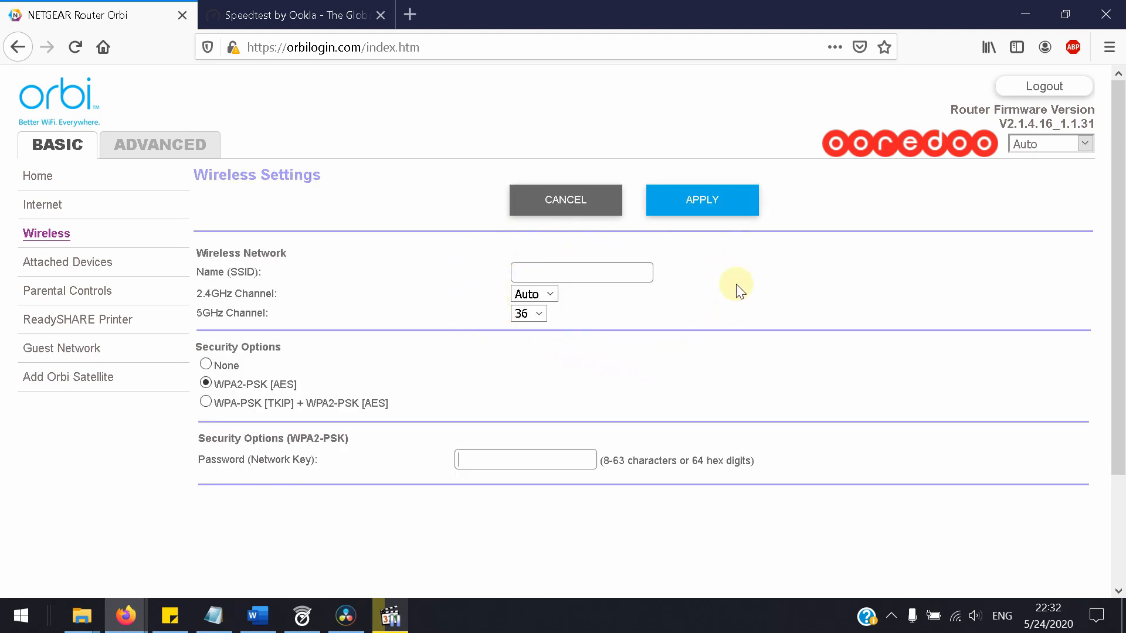
mouse_move(297, 316)
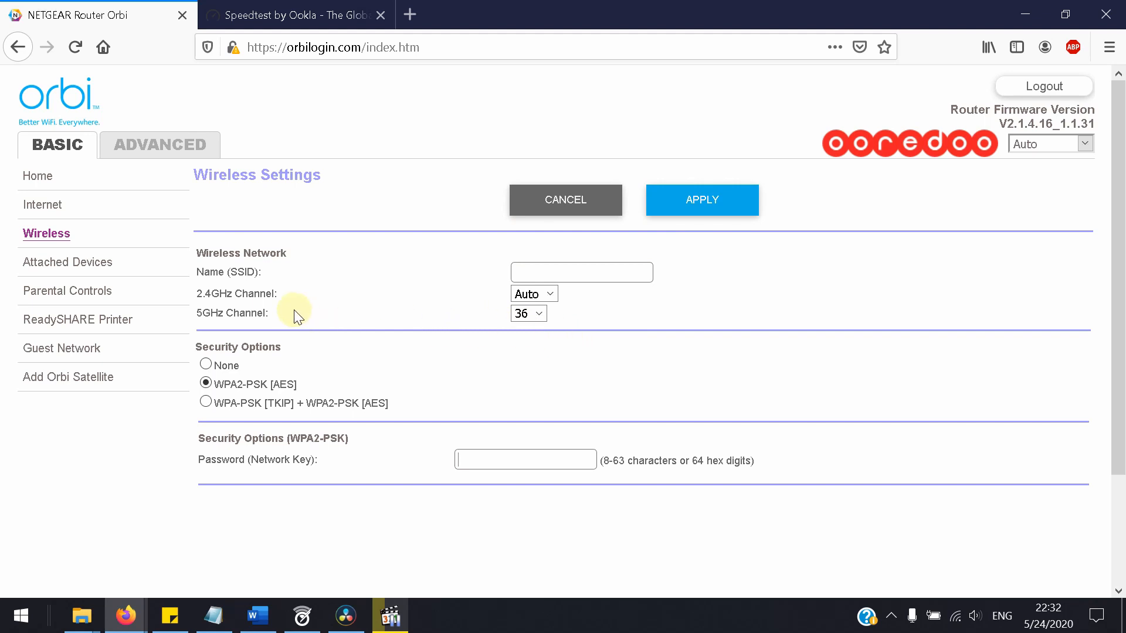
Rerun Speedtest on channel 36, reaching 5 ms ping, 326.34 Mbps down, 274.89 Mbps up.
left_click(294, 14)
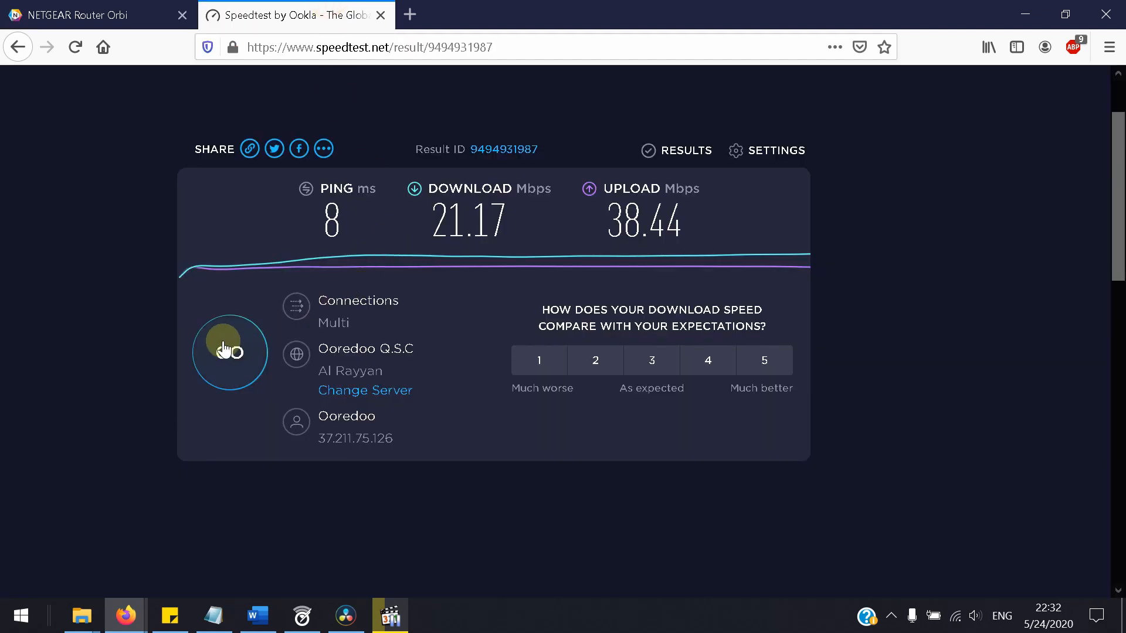
mouse_move(227, 176)
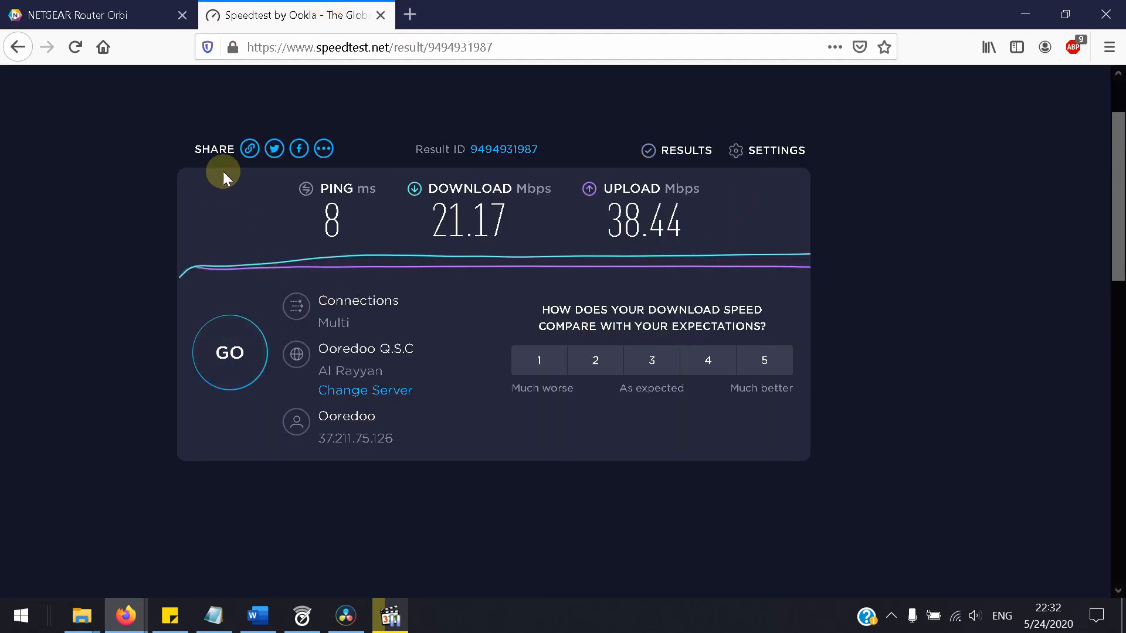
mouse_move(563, 92)
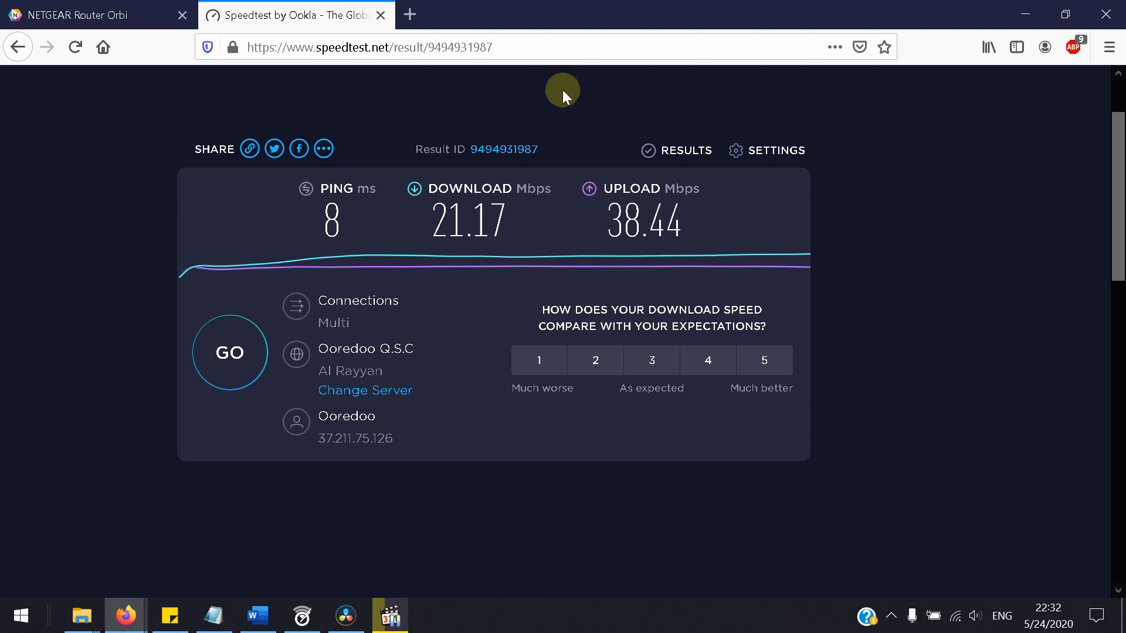
left_click(231, 352)
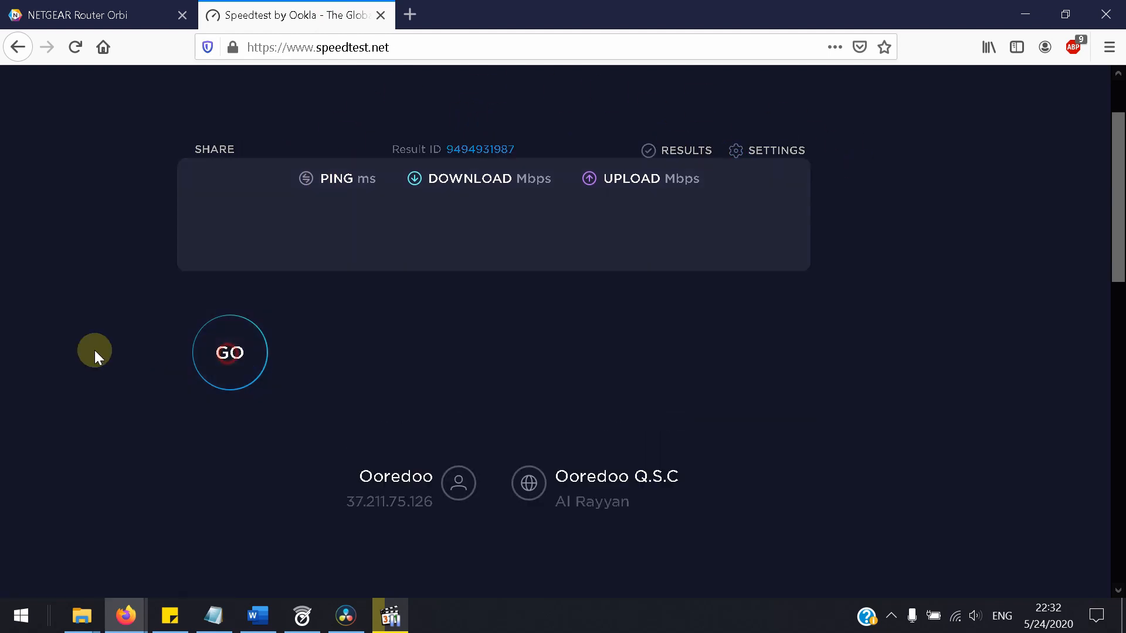
left_click(230, 352)
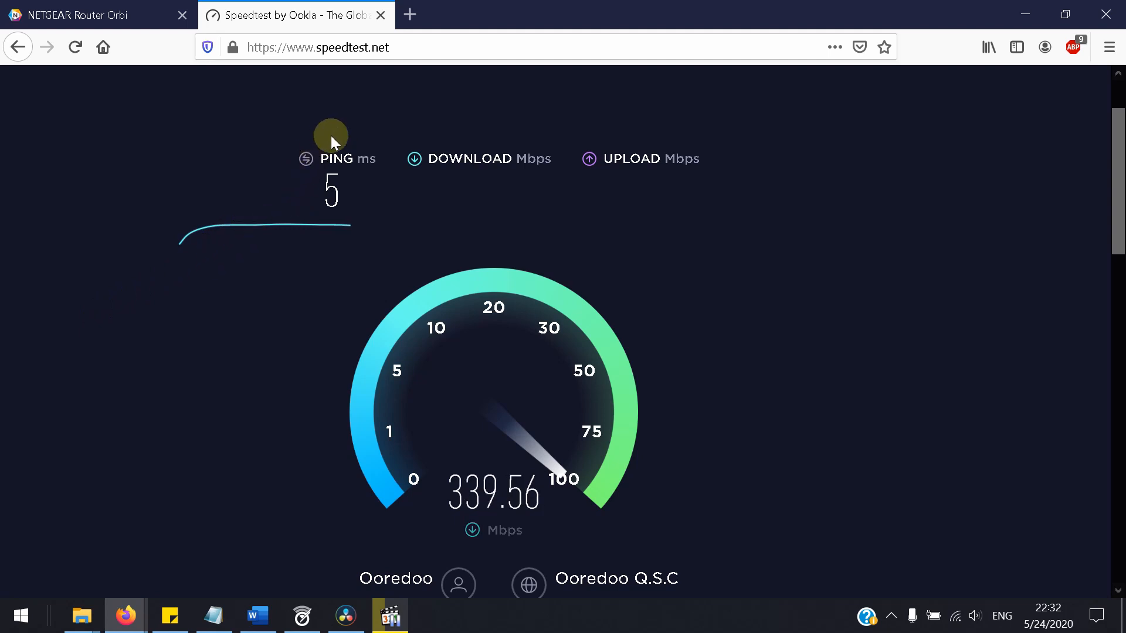
mouse_move(542, 135)
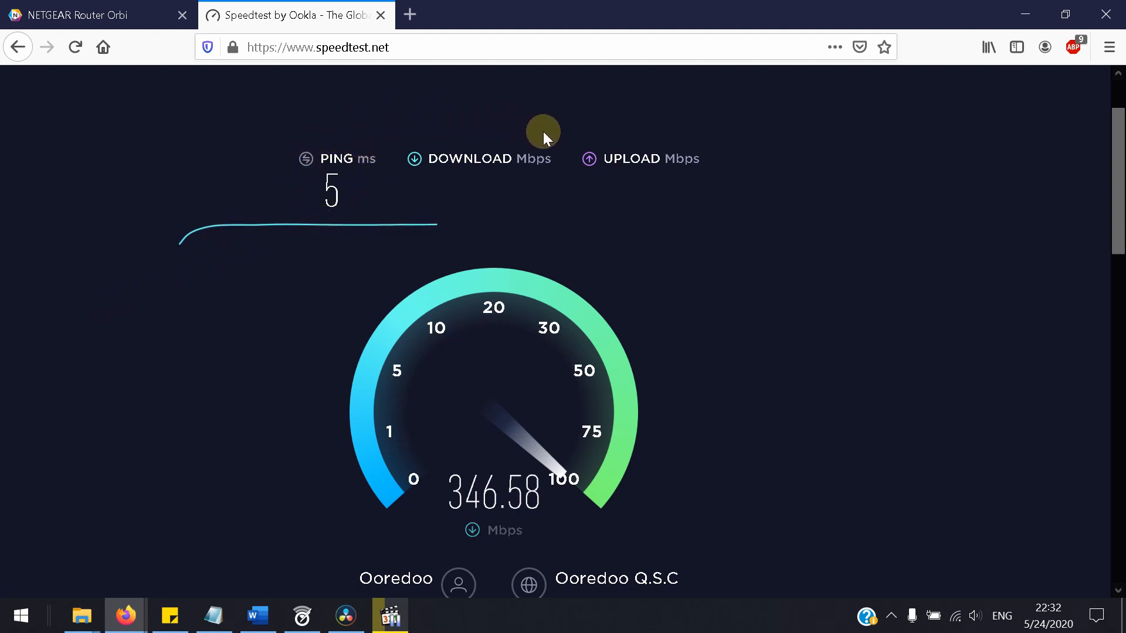
mouse_move(669, 392)
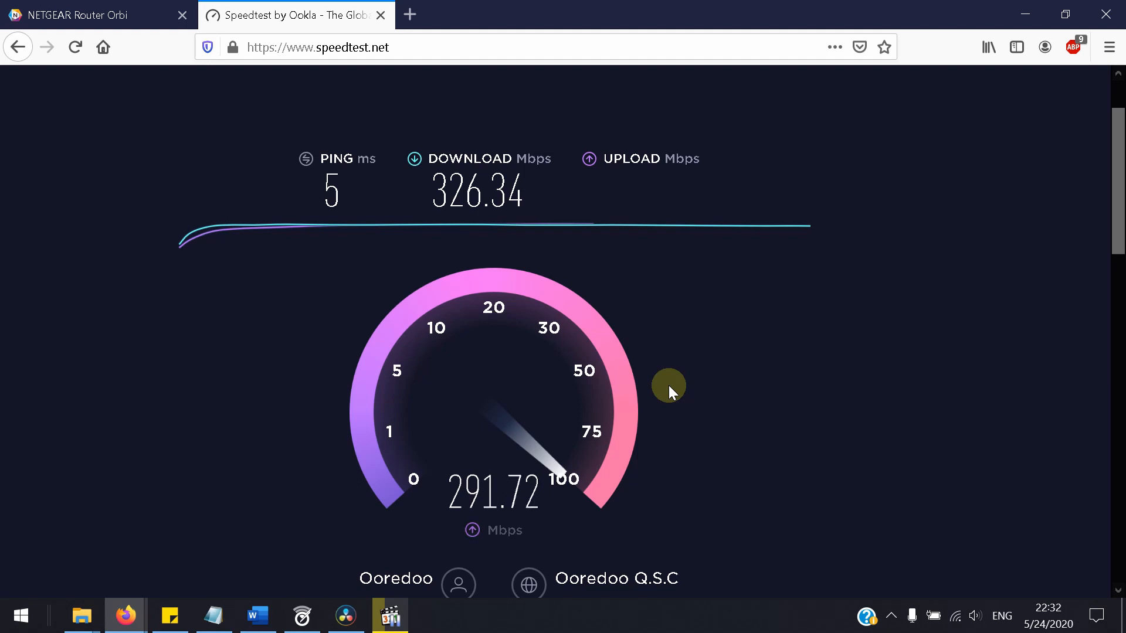
mouse_move(707, 324)
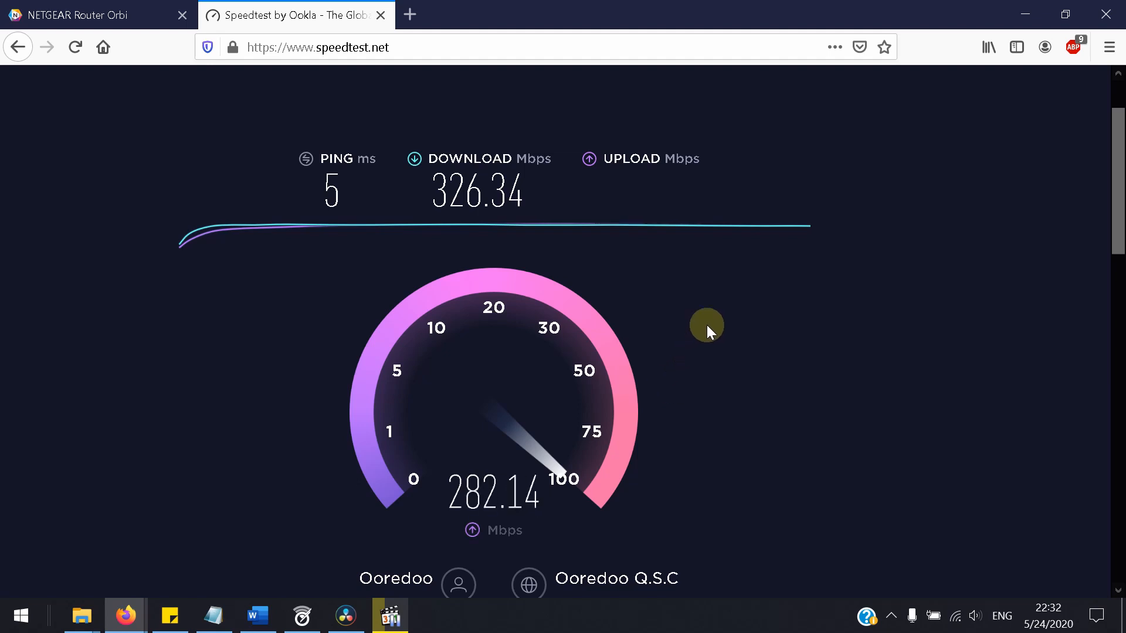
mouse_move(417, 524)
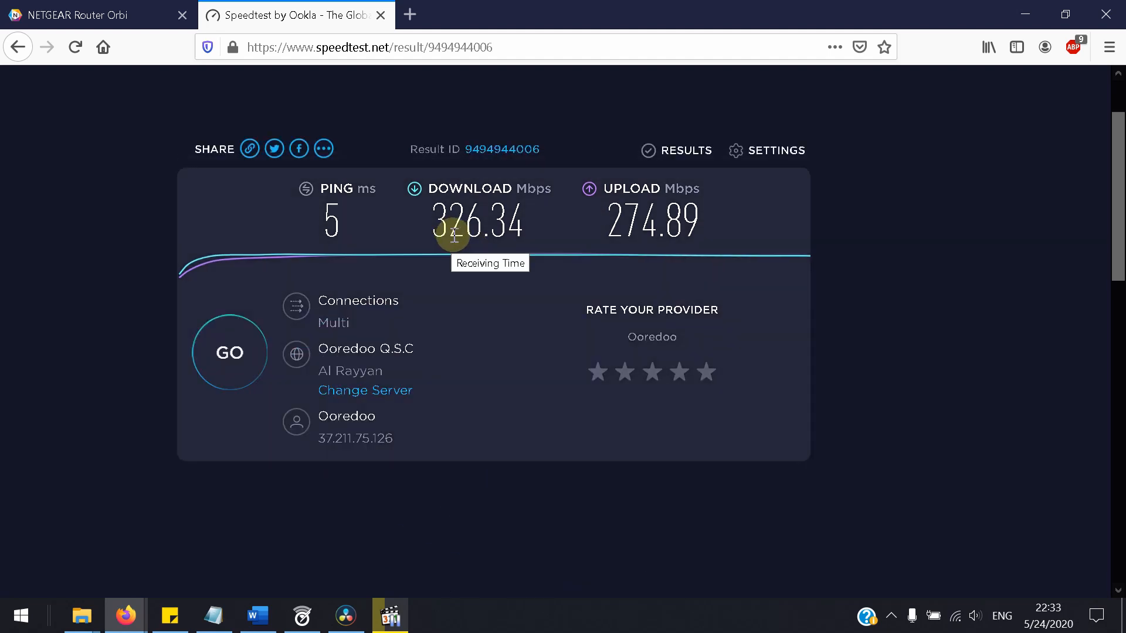
mouse_move(413, 259)
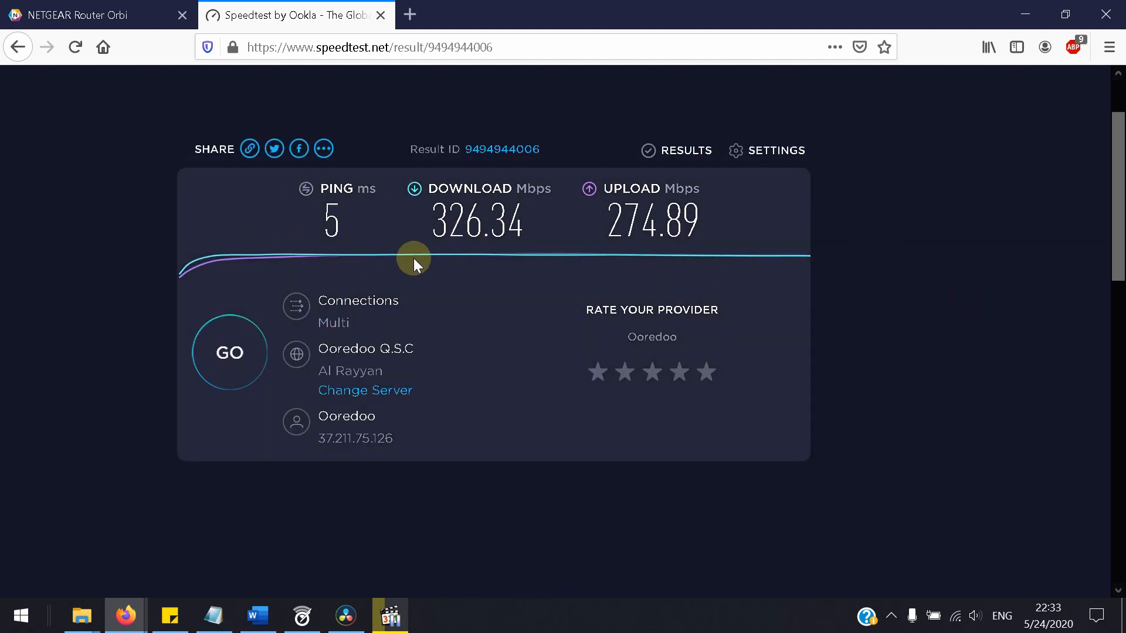
mouse_move(528, 164)
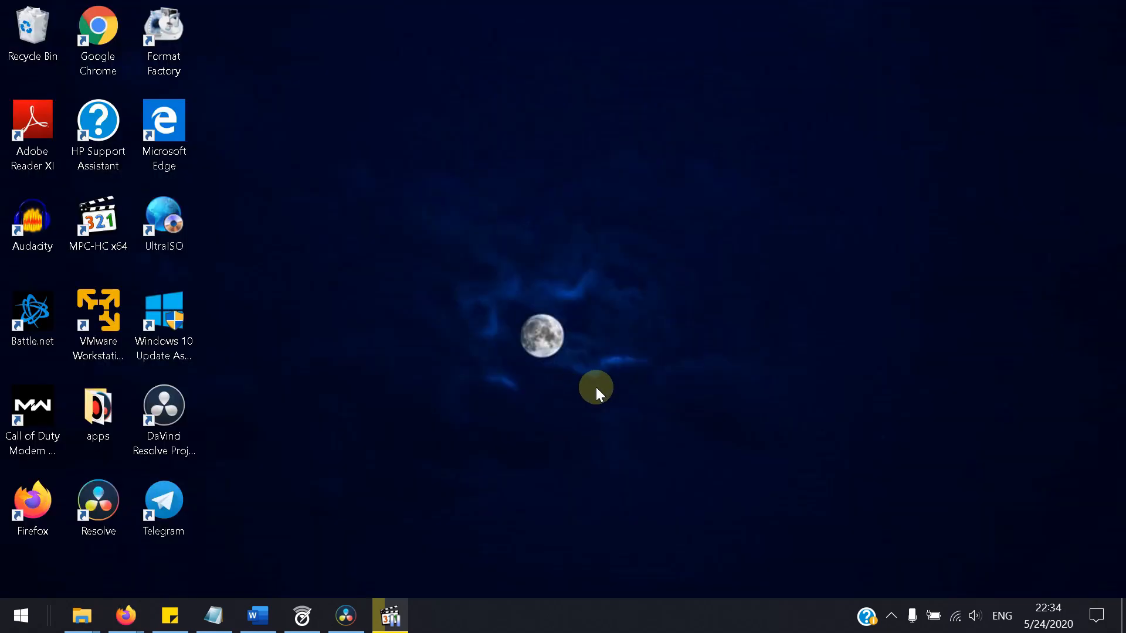
mouse_move(748, 369)
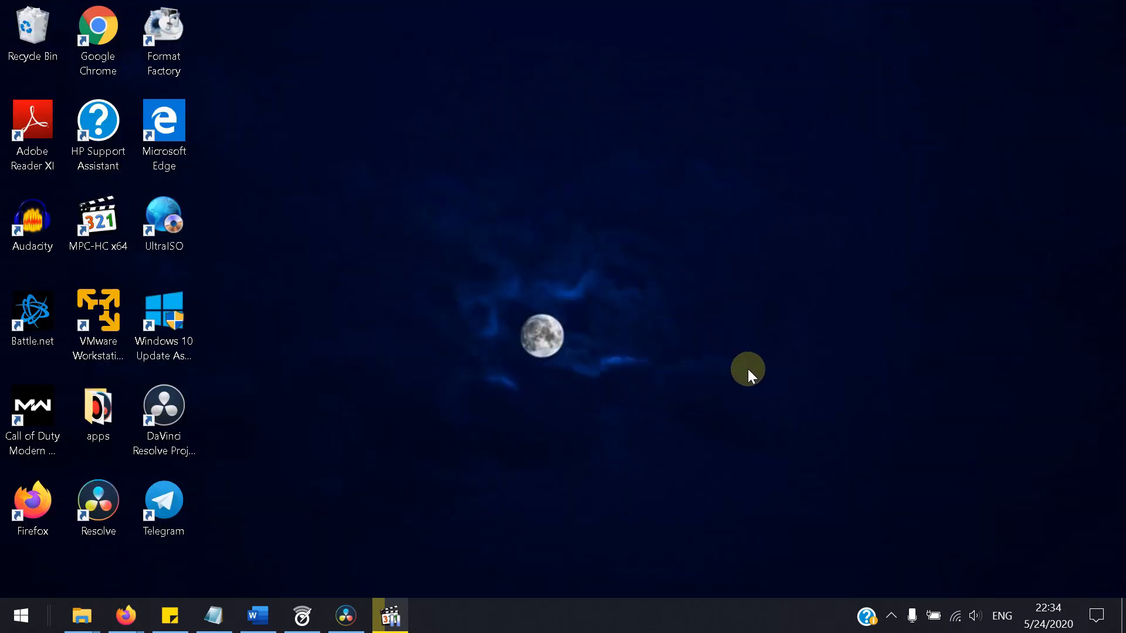
mouse_move(956, 615)
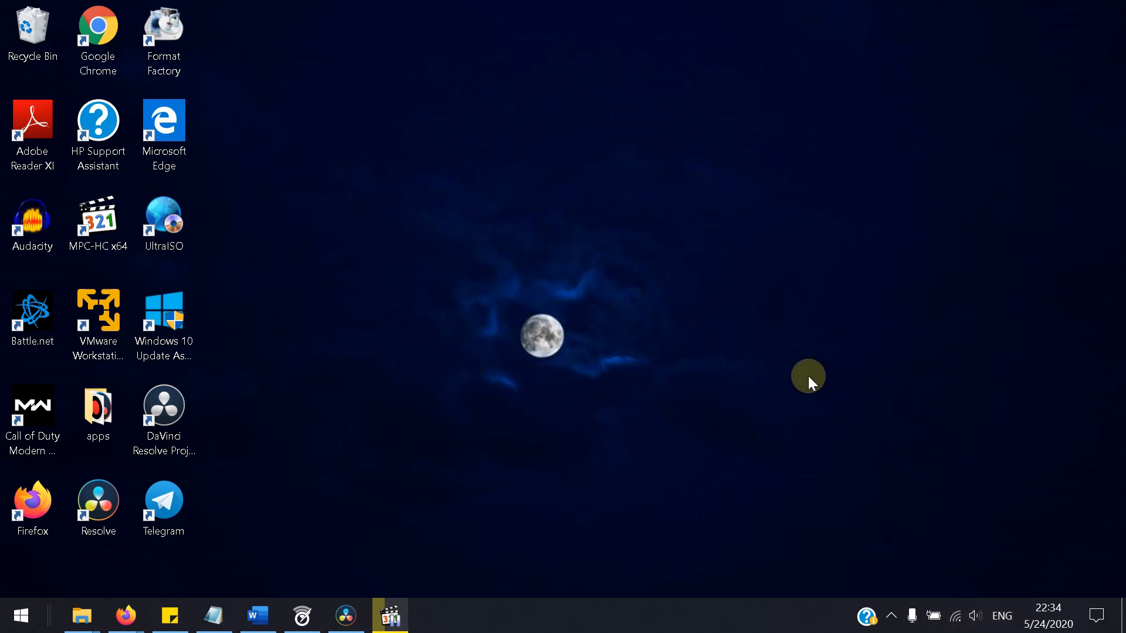
mouse_move(560, 395)
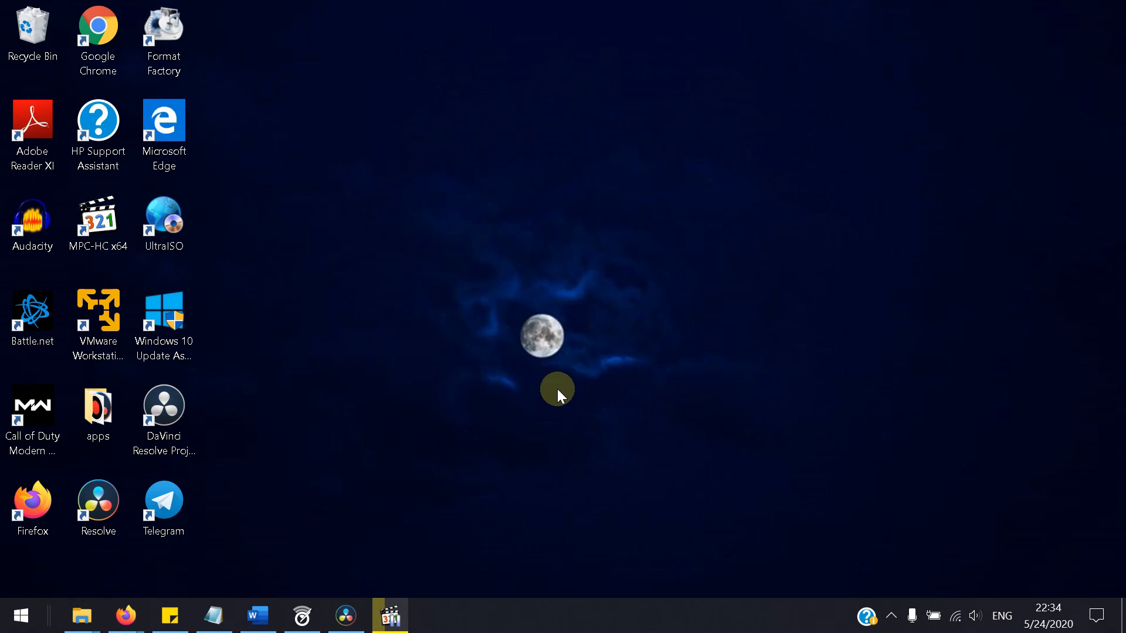
mouse_move(620, 381)
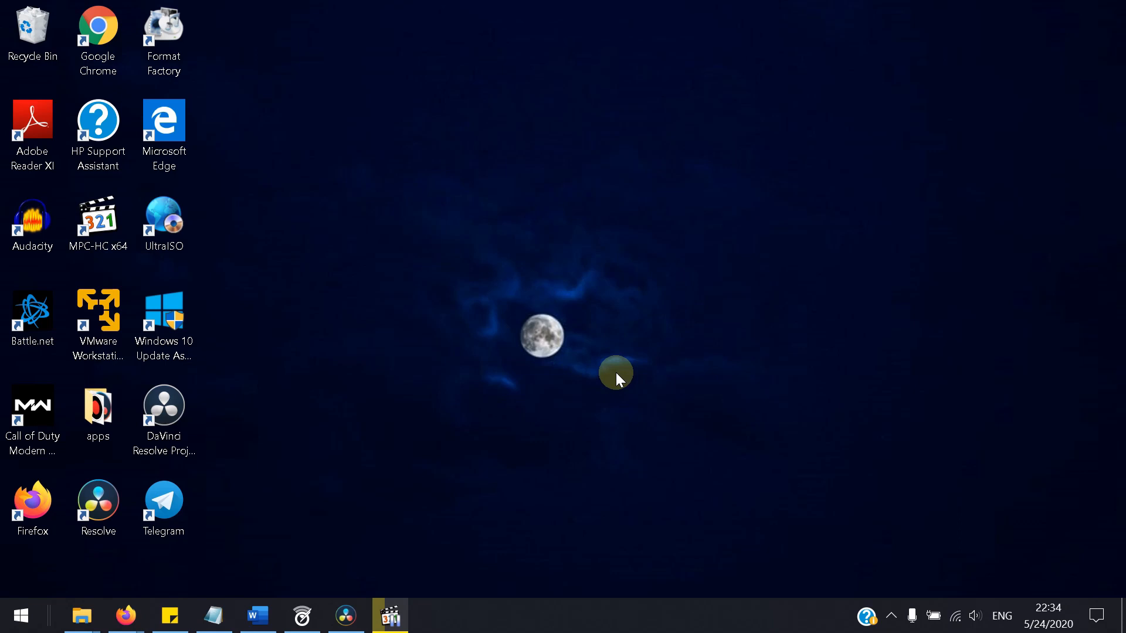
mouse_move(497, 381)
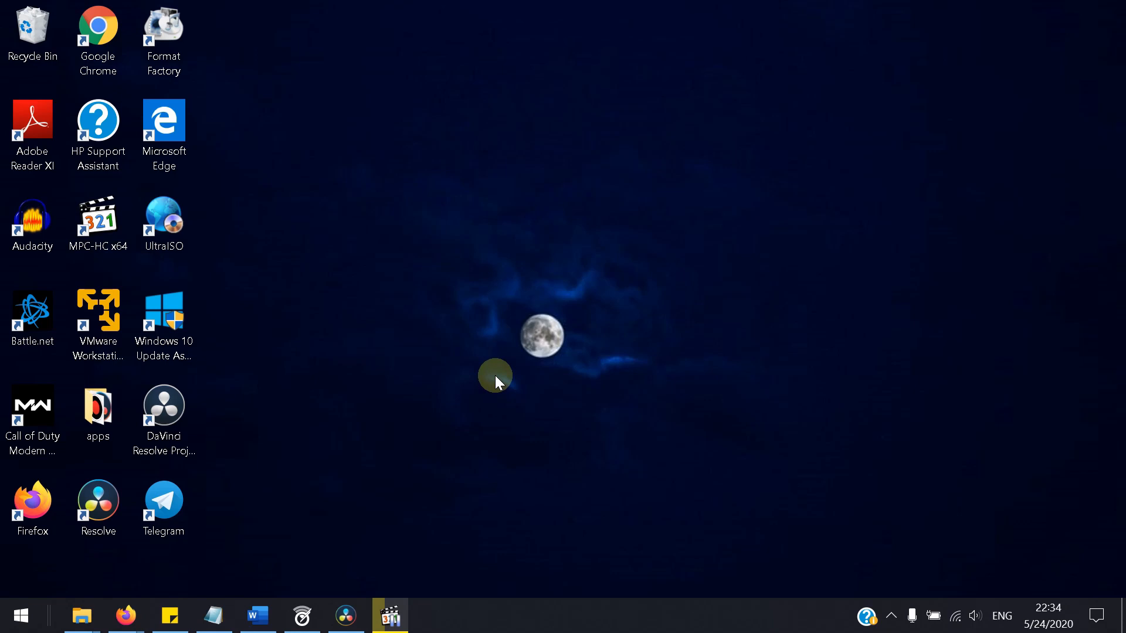
mouse_move(431, 410)
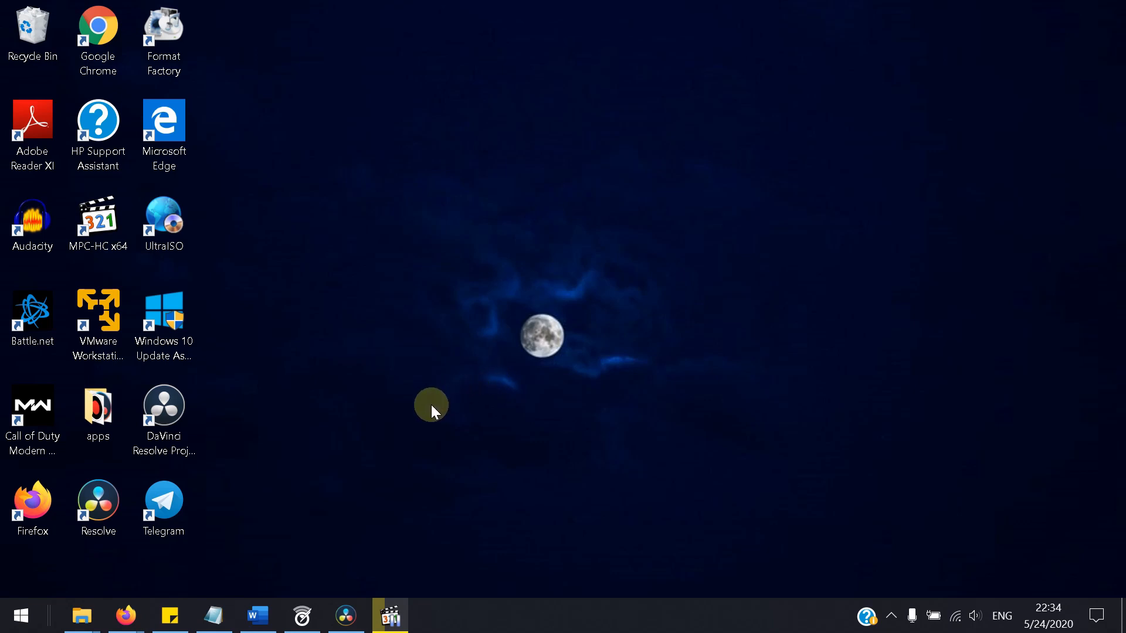
mouse_move(440, 399)
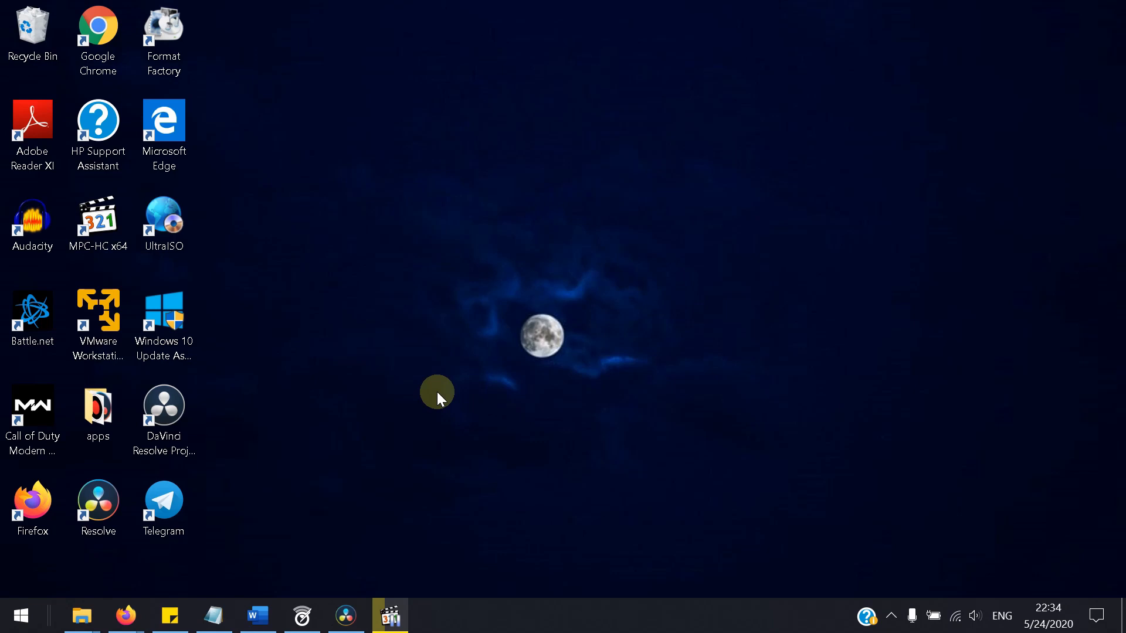
mouse_move(447, 372)
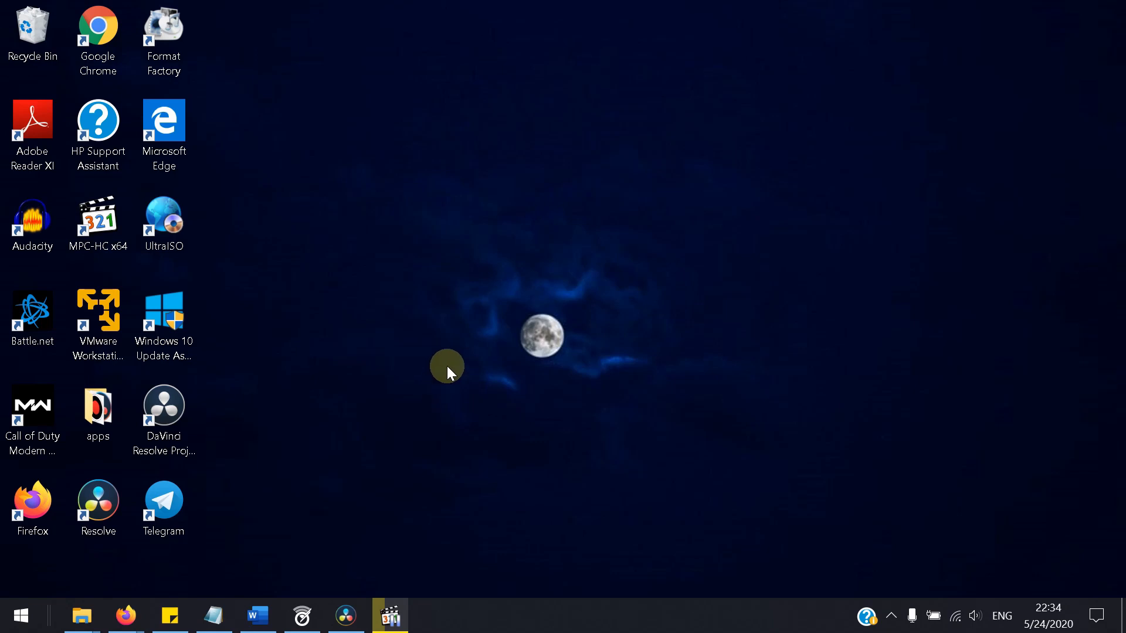